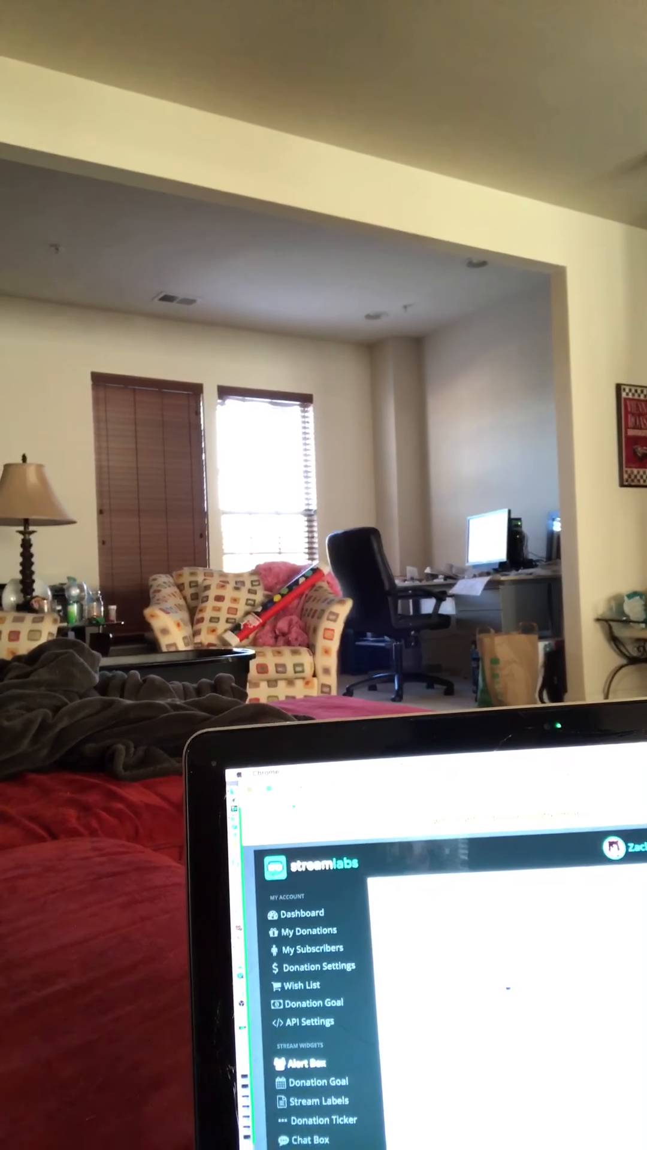
# - Scroll the Alert Box v3.1 page to view its widget URL and alert settings
pyautogui.scroll(-3)
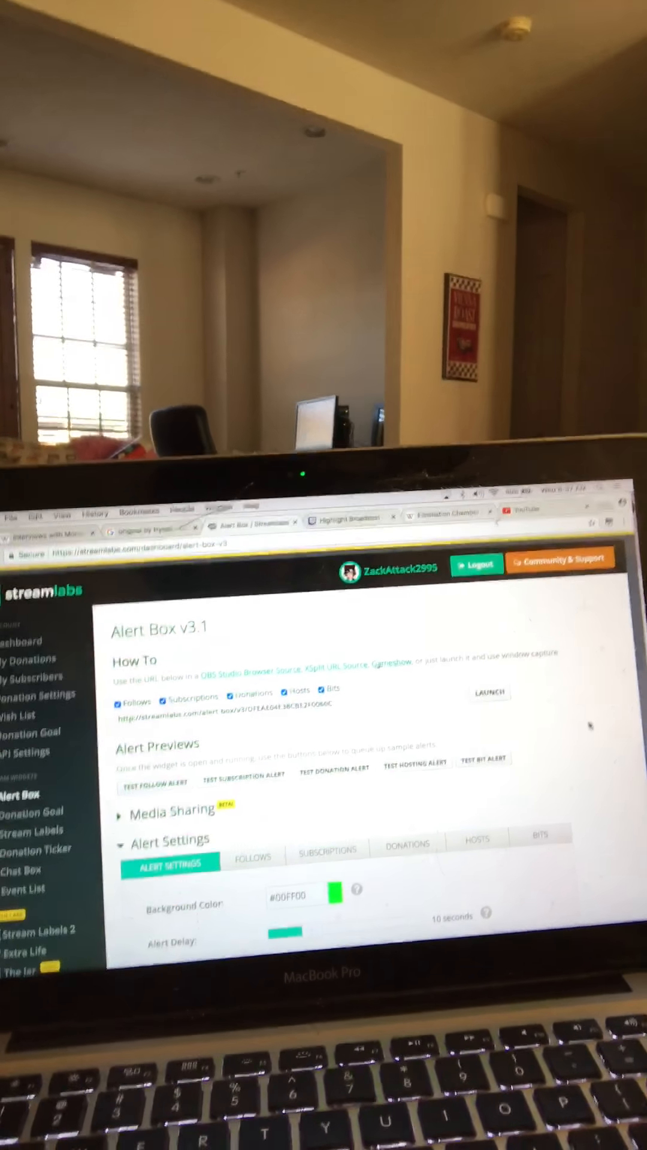
pyautogui.scroll(-3)
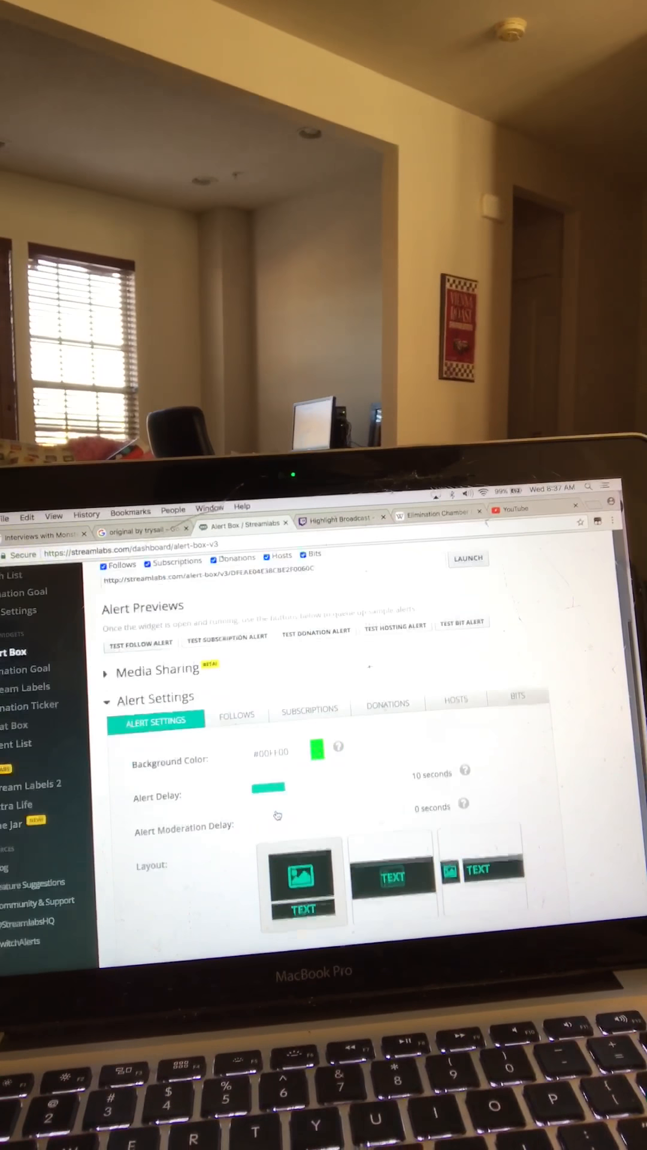
# - Open the Donations alert settings and scroll to the Image, Sound and Alert Variations sections
pyautogui.click(387, 713)
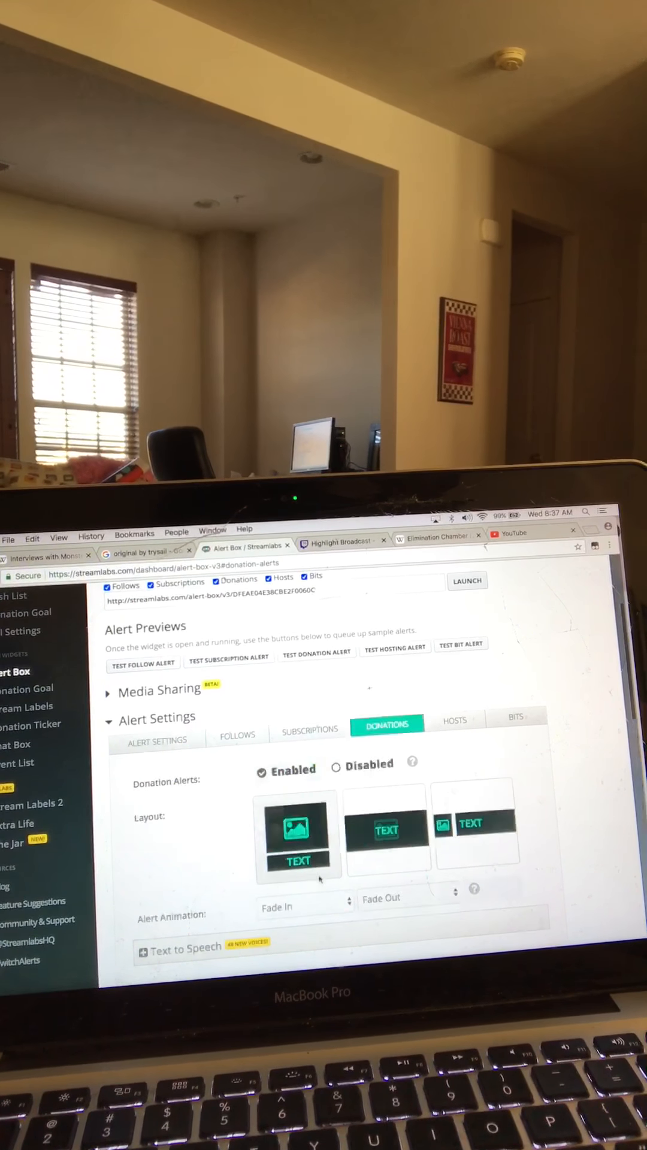
pyautogui.scroll(-3)
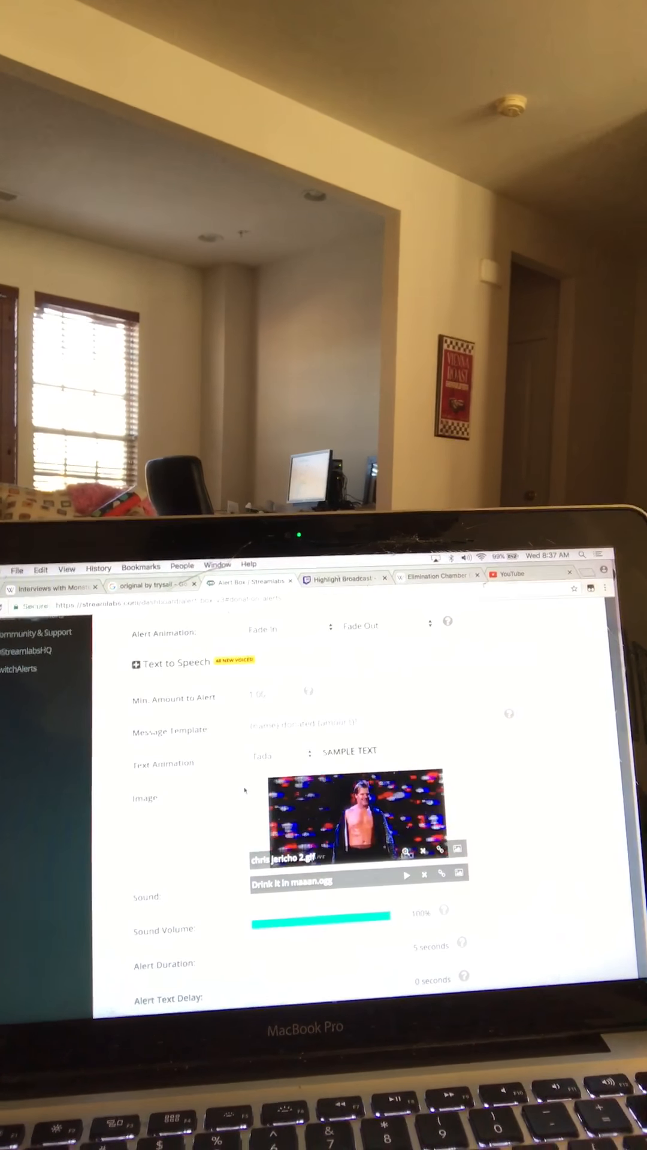
pyautogui.scroll(-3)
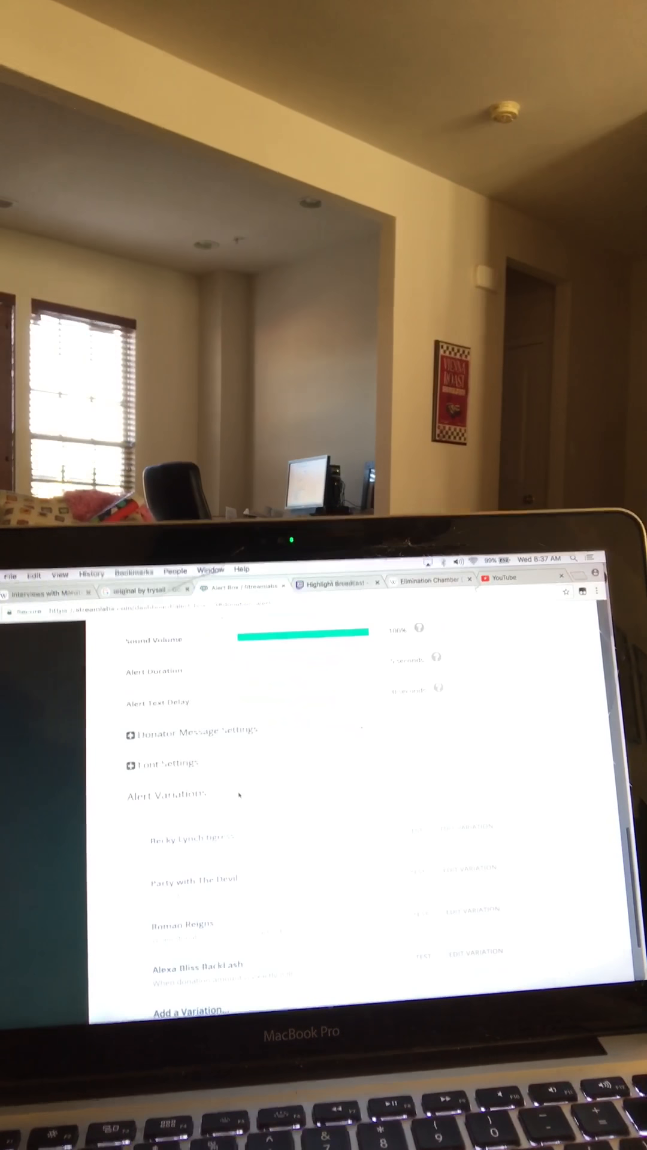